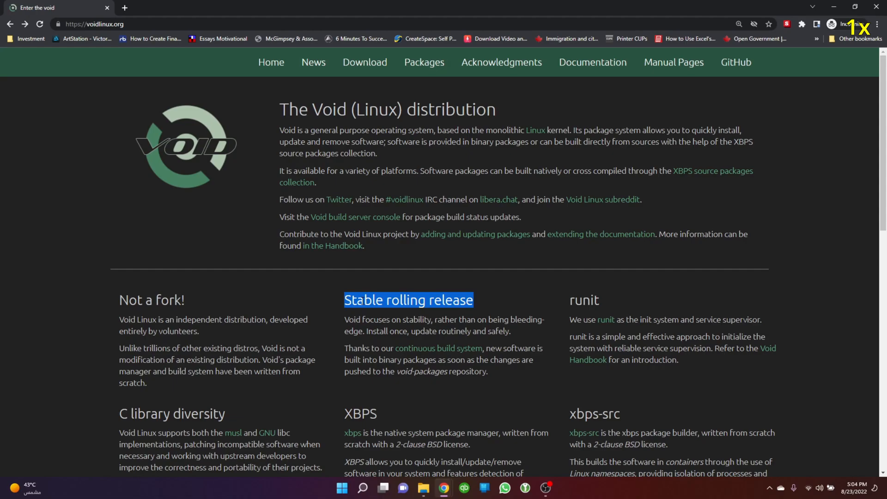
# Check the Boot Option #1 choices and keep Windows Boot Manager as the first boot device.
pyautogui.scroll(-3)
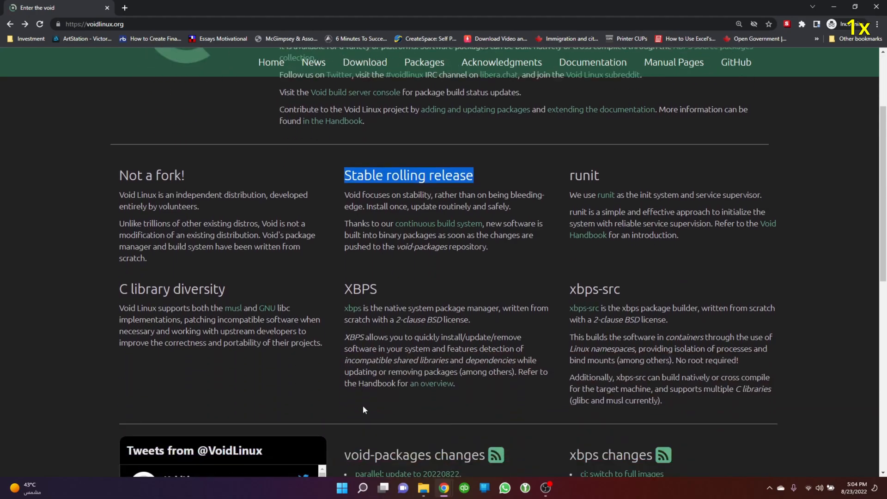
pyautogui.click(342, 488)
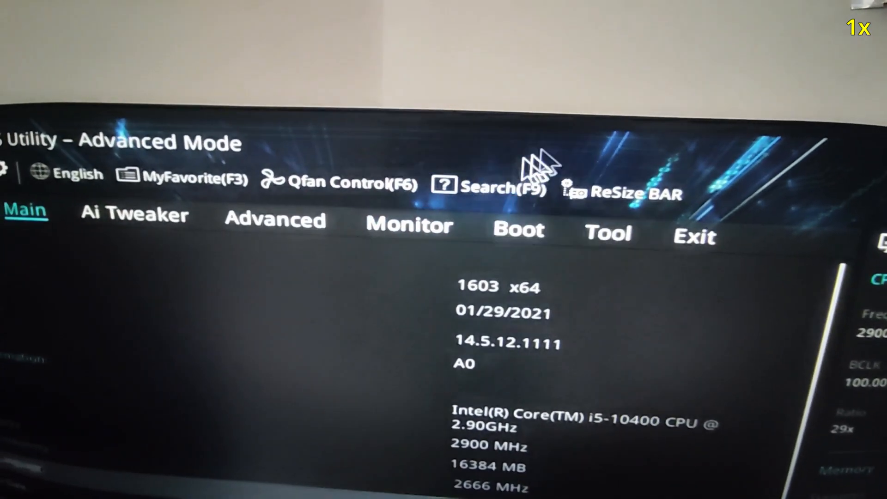
pyautogui.click(518, 229)
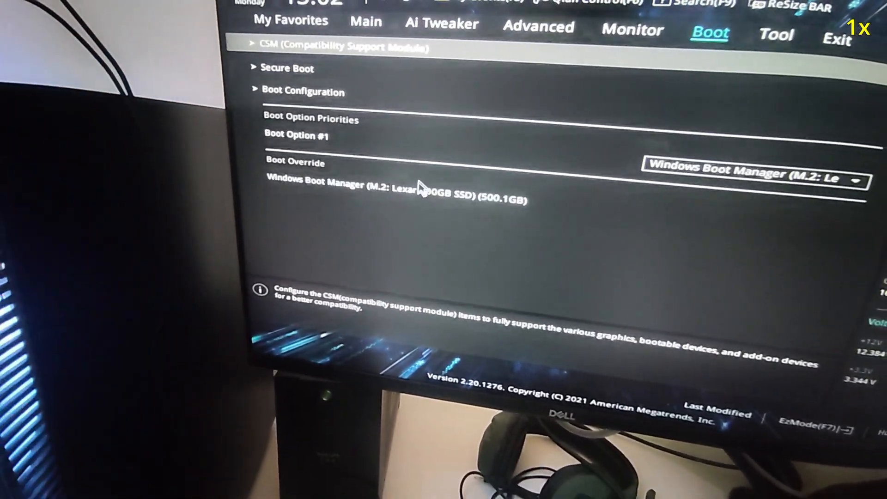
pyautogui.click(680, 167)
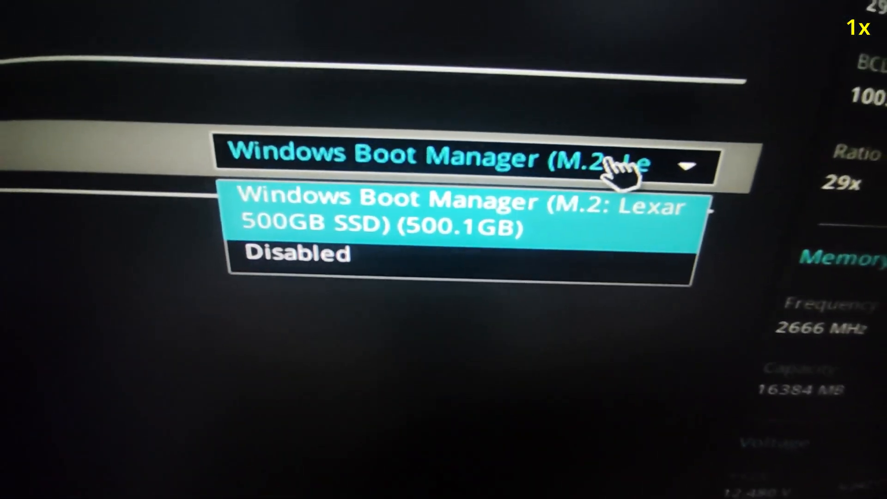
pyautogui.click(463, 212)
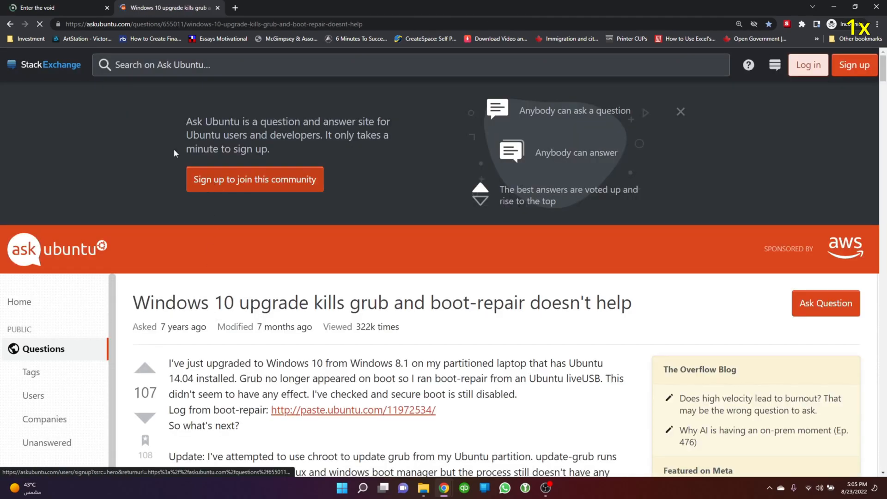
# Read past the accepted bcdedit answer to the 26-vote answer and highlight its sudo mount command.
pyautogui.scroll(-3)
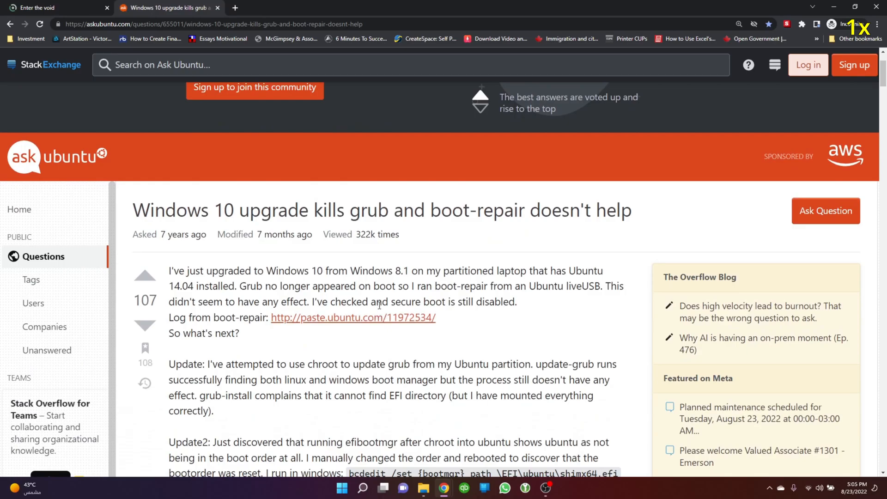
pyautogui.scroll(-3)
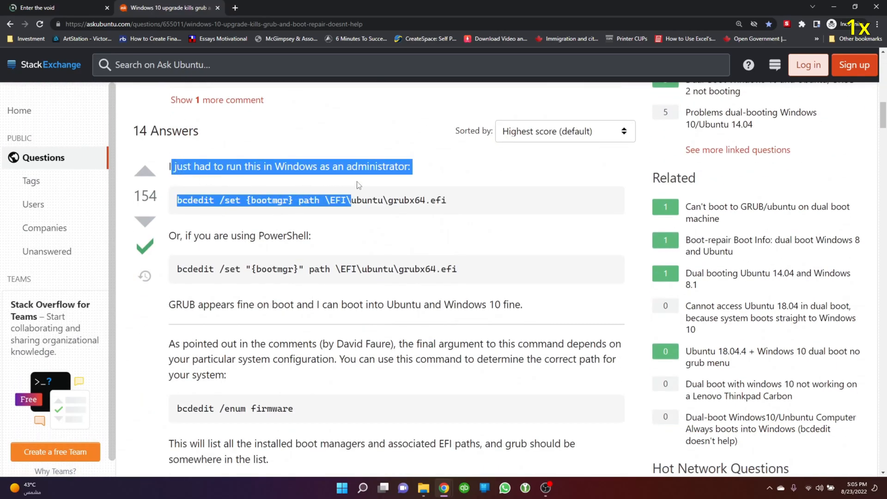
pyautogui.scroll(-3)
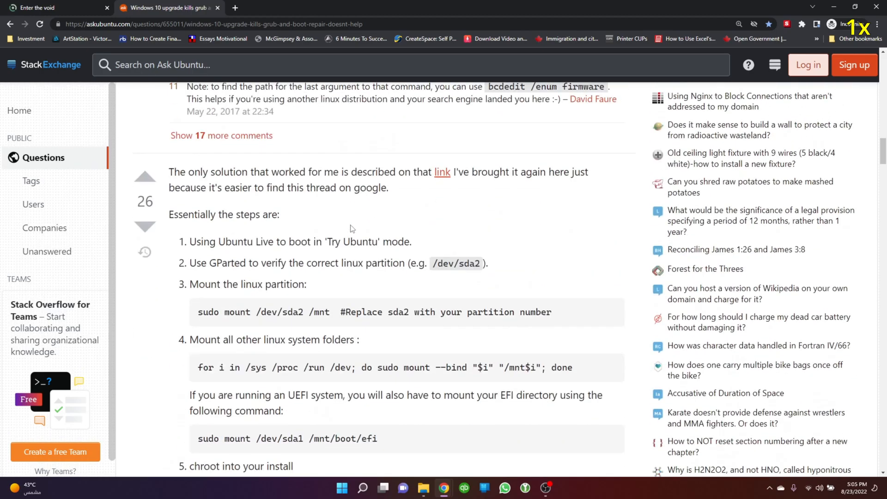
pyautogui.tripleClick(374, 311)
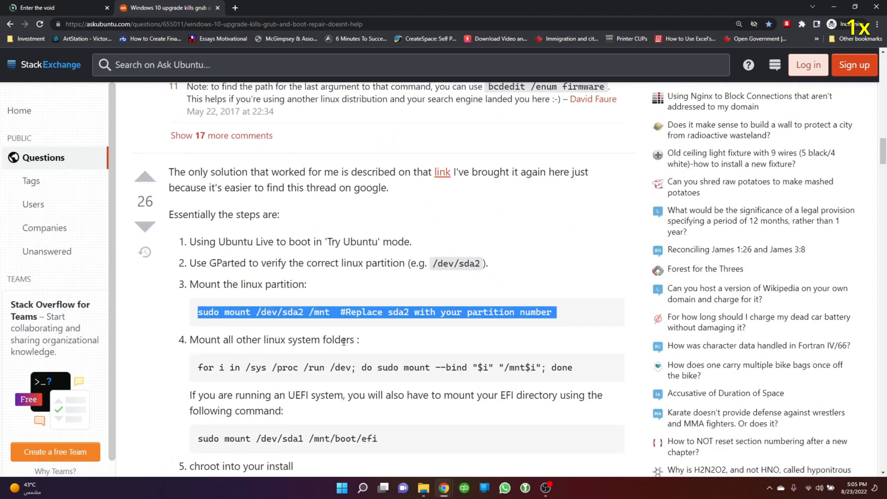
pyautogui.scroll(-3)
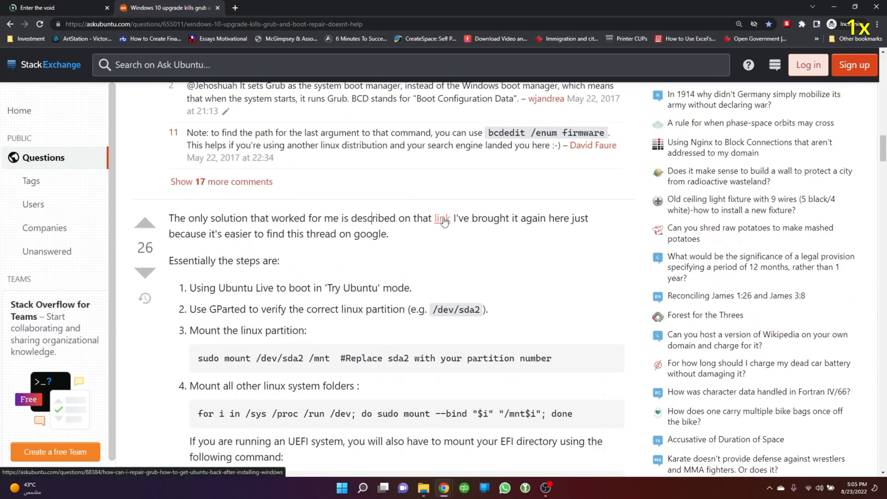
# Follow the linked grub repair question and read its accepted answer through the chroot step.
pyautogui.click(441, 219)
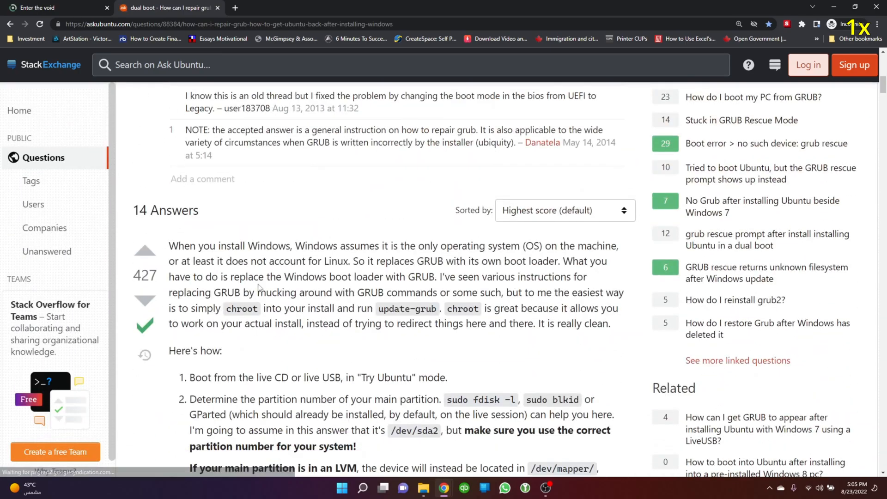
pyautogui.scroll(-3)
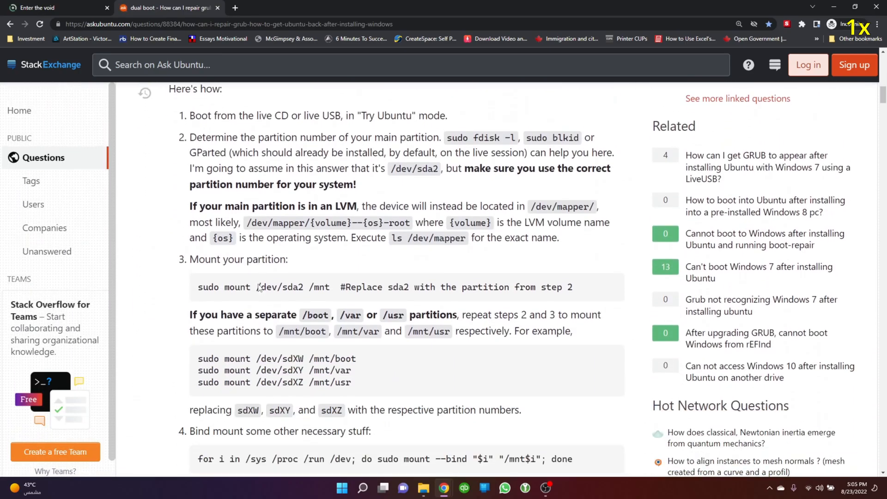
pyautogui.scroll(-3)
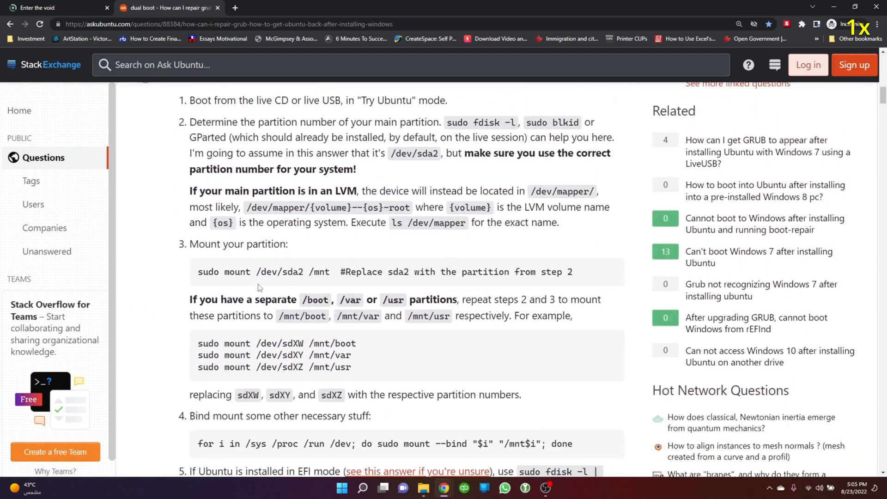
pyautogui.moveTo(307, 288)
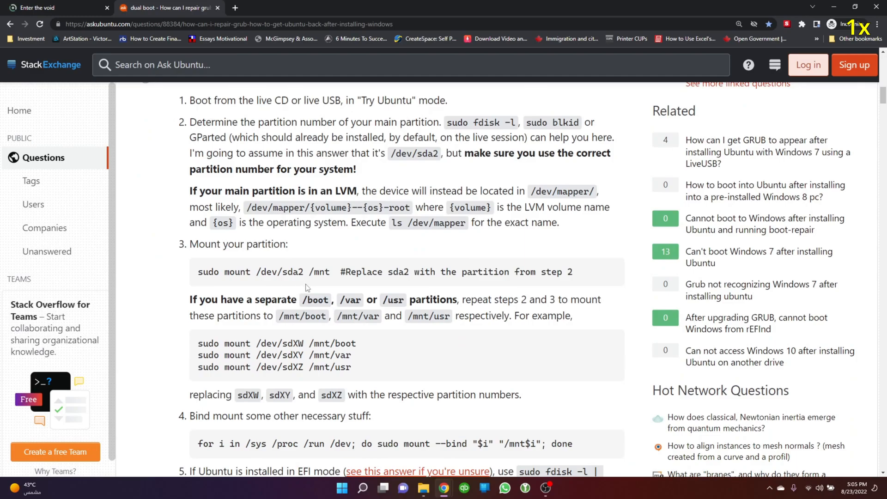
pyautogui.scroll(-3)
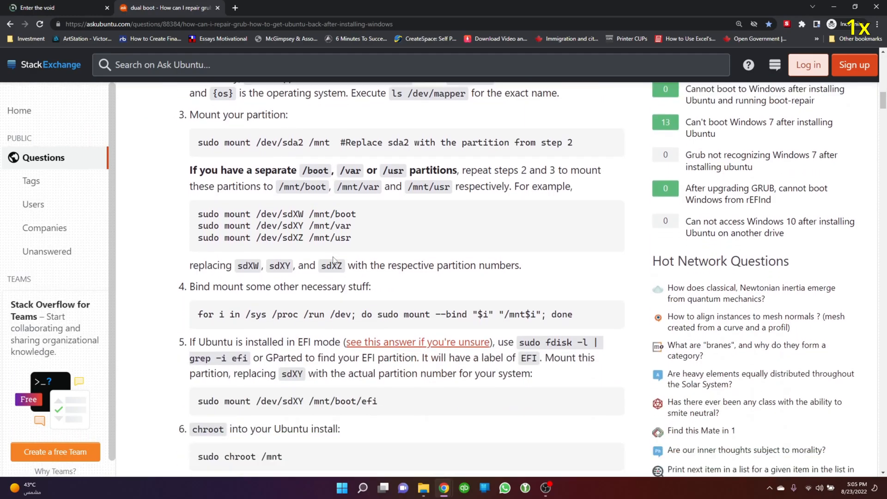
pyautogui.scroll(-3)
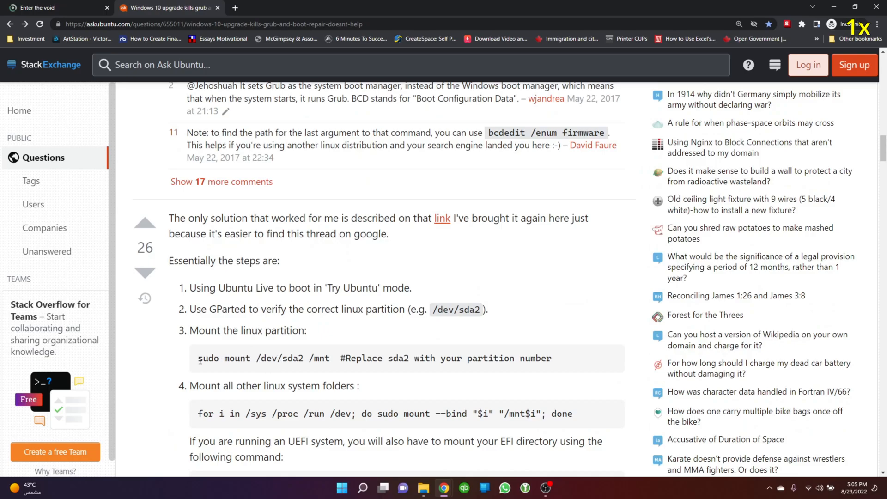
# Highlight the partition mount and EFI directory mount commands in steps 3 and 4.
pyautogui.moveTo(197, 358); pyautogui.dragTo(304, 359)
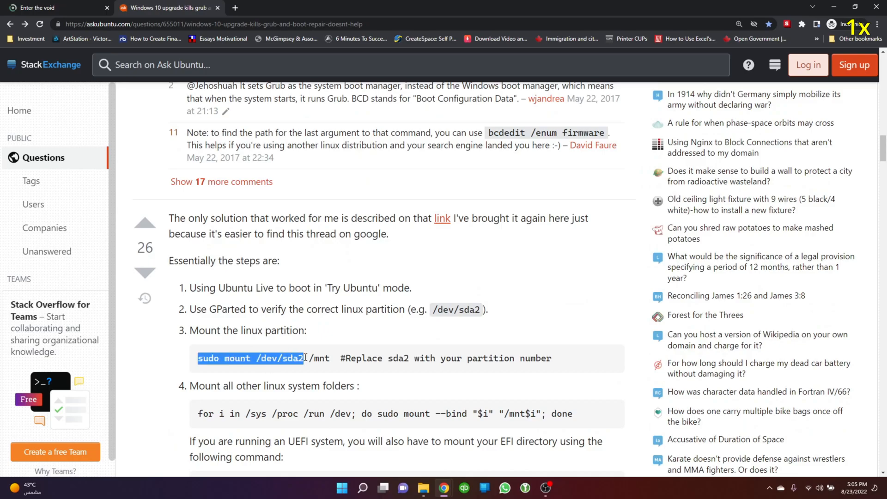
pyautogui.scroll(-3)
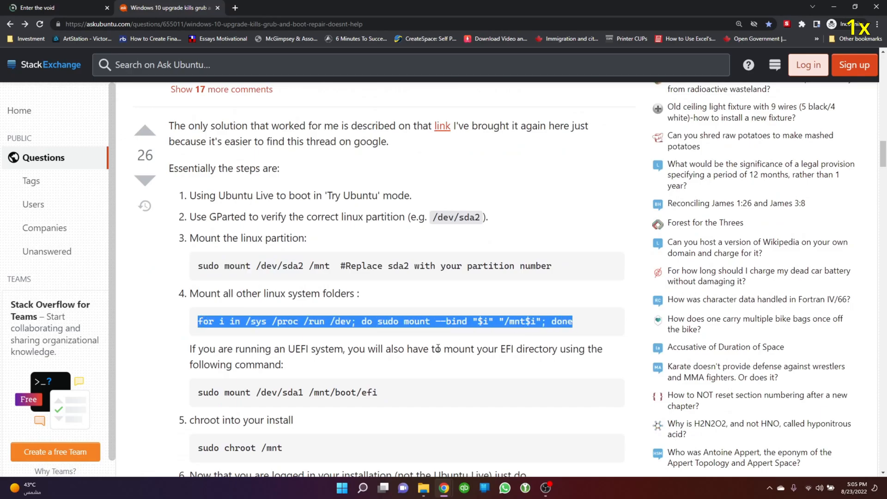
pyautogui.scroll(-3)
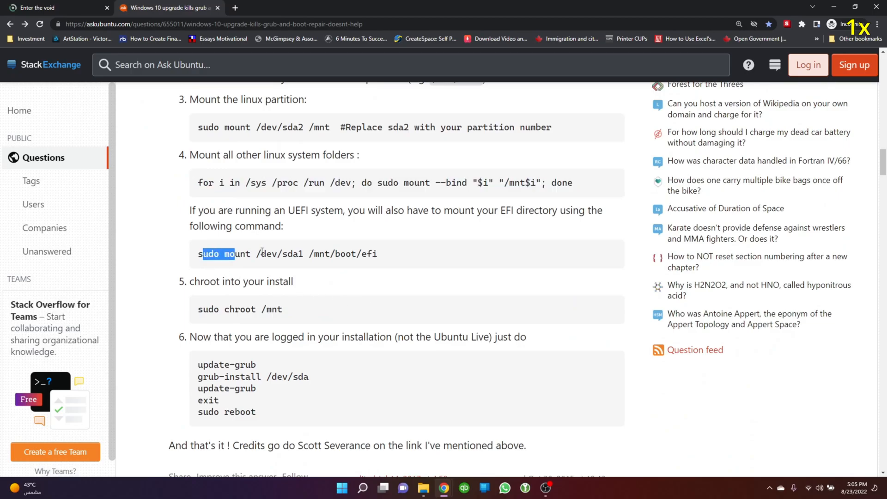
pyautogui.moveTo(232, 253); pyautogui.dragTo(377, 253)
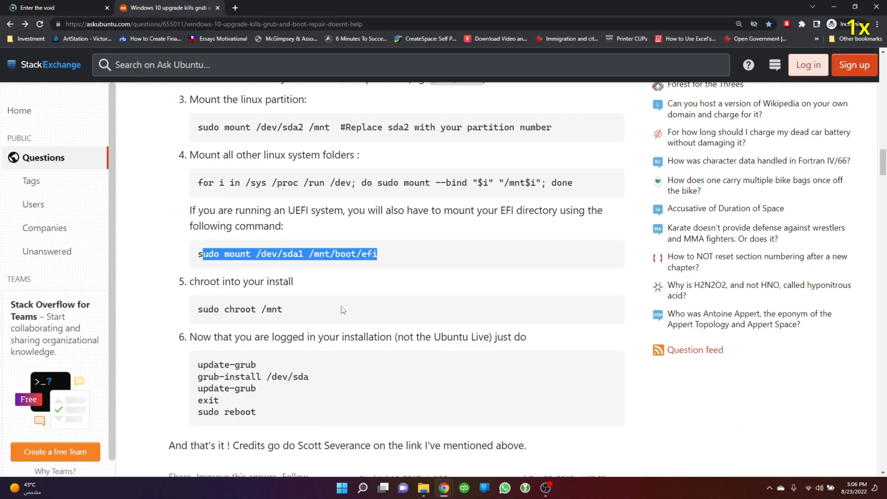
# Mark chroot and grub-install in steps 5 and 6, finish reading, and start a new browser tab.
pyautogui.doubleClick(240, 309)
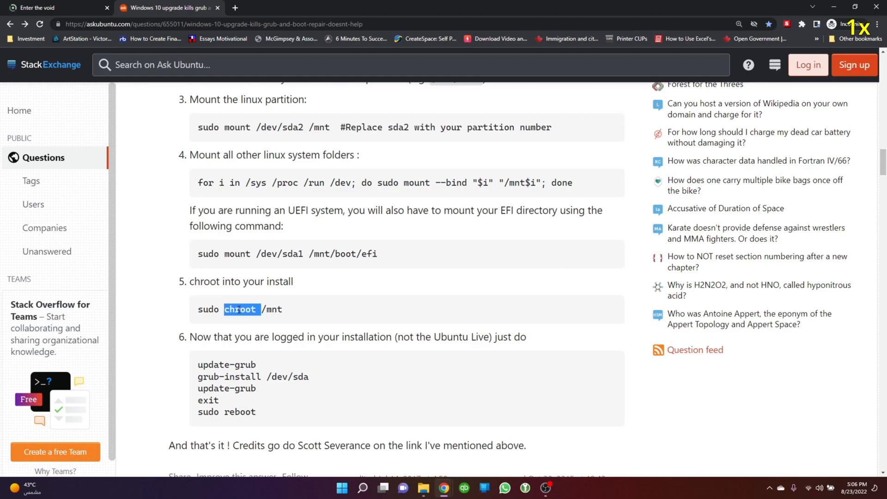
pyautogui.doubleClick(227, 364)
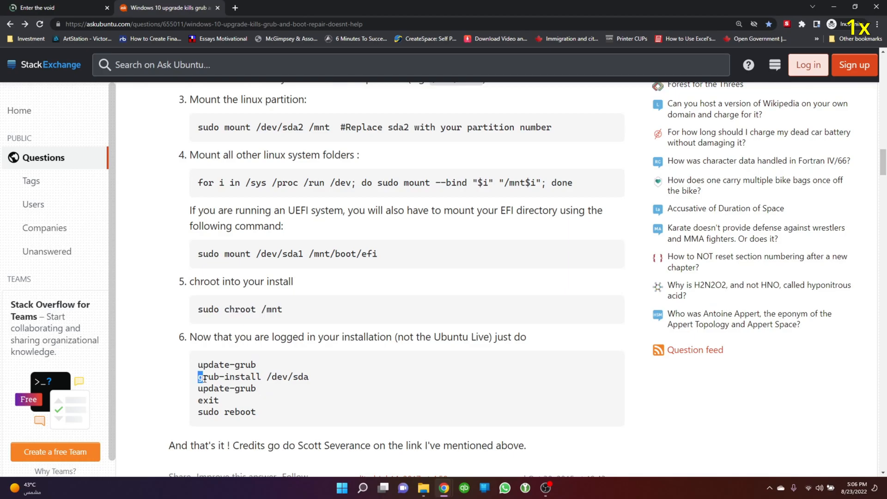
pyautogui.doubleClick(230, 376)
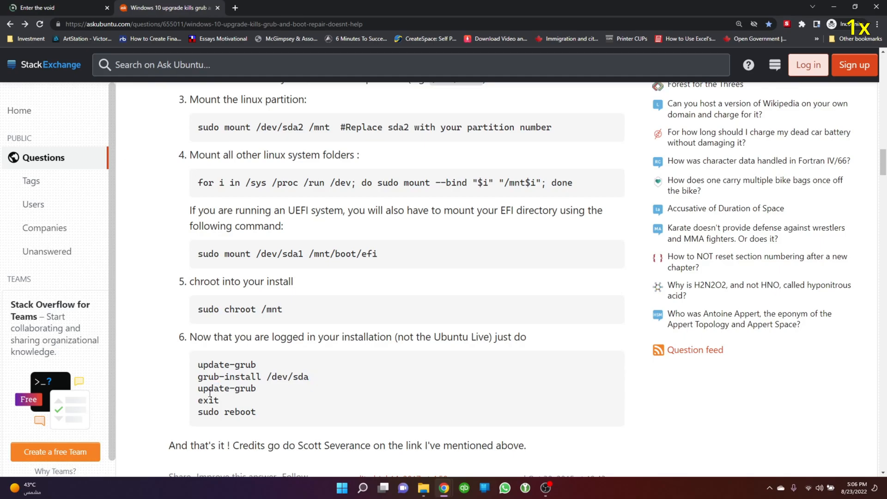
pyautogui.scroll(-3)
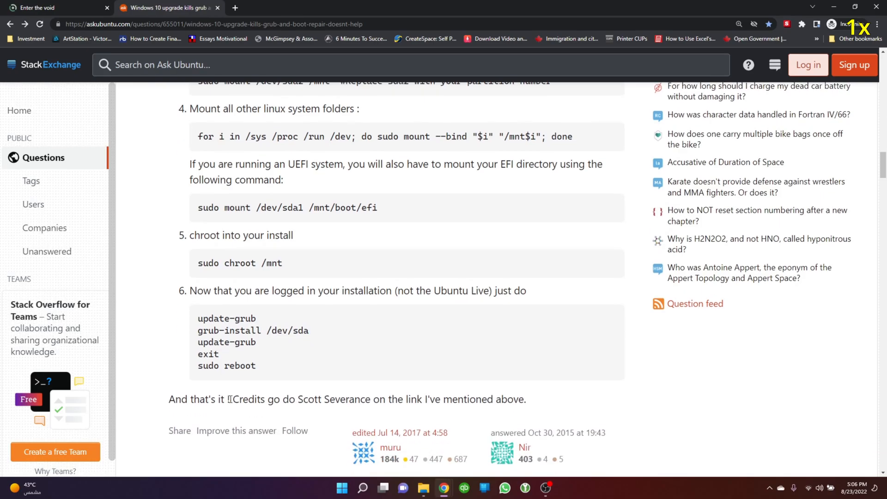
pyautogui.scroll(3)
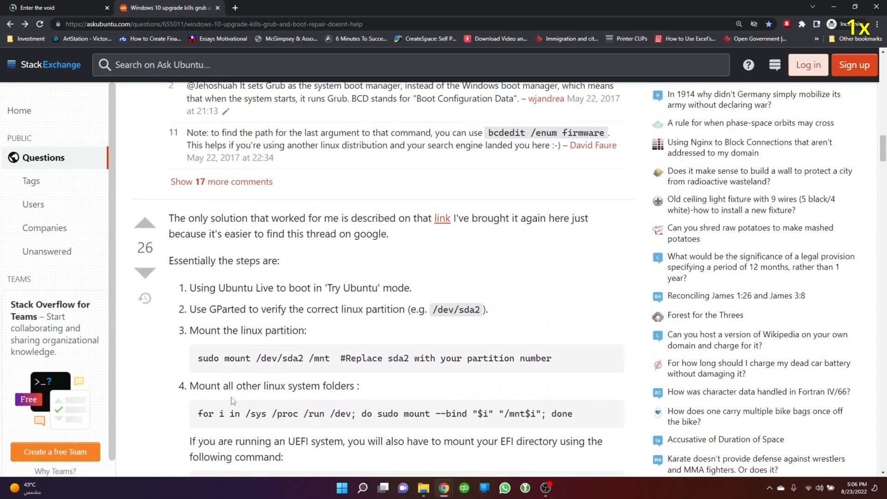
pyautogui.press('ctrl+shift+n')
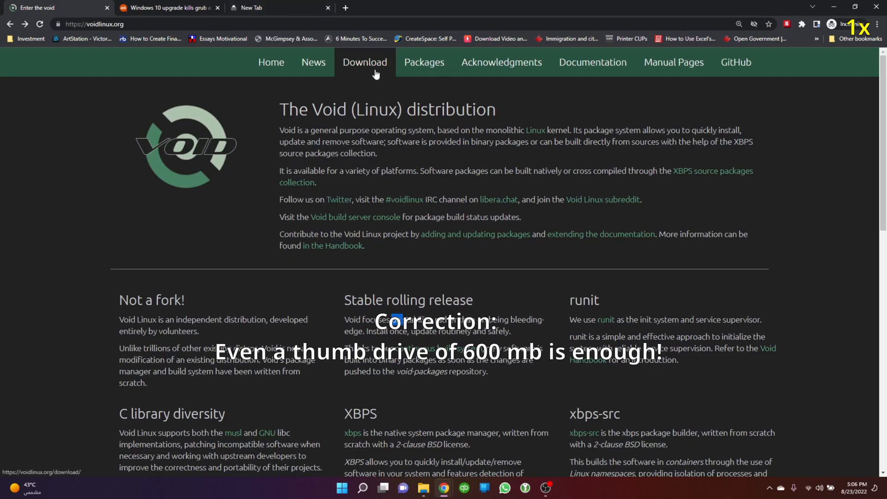
# View the Void Linux downloads page, select 'base' in the images list, and switch to the empty new tab.
pyautogui.click(364, 62)
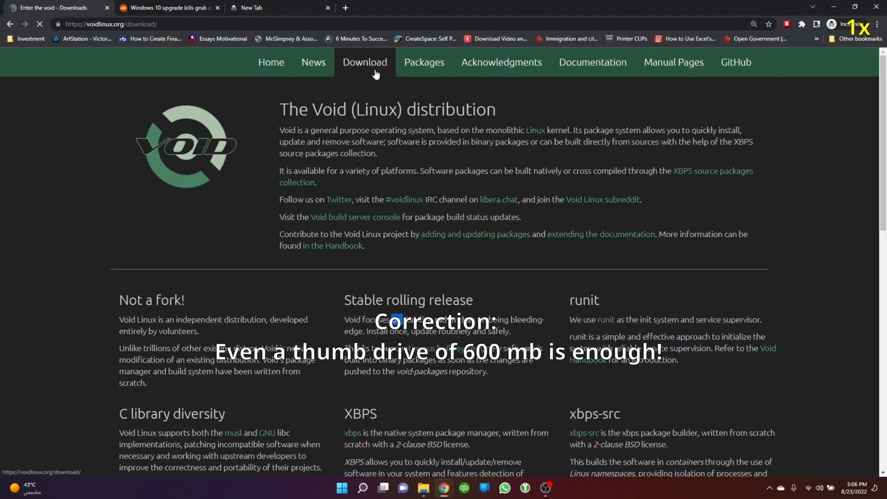
pyautogui.click(364, 62)
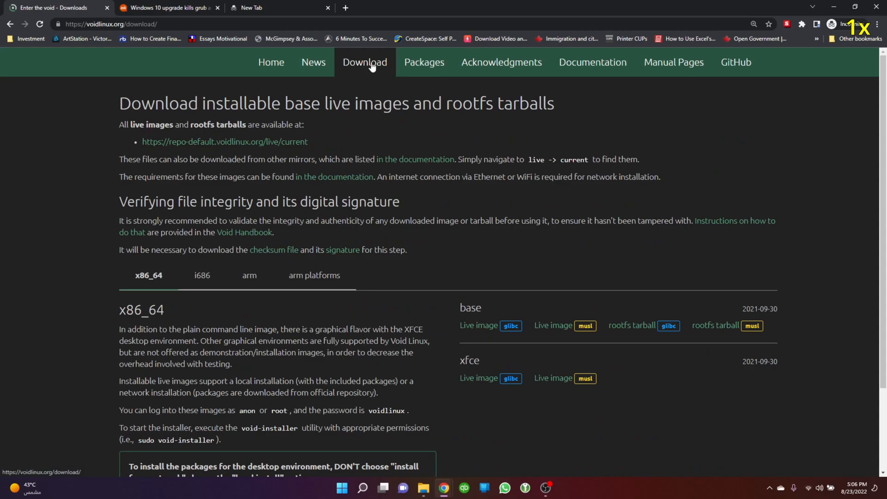
pyautogui.moveTo(368, 72)
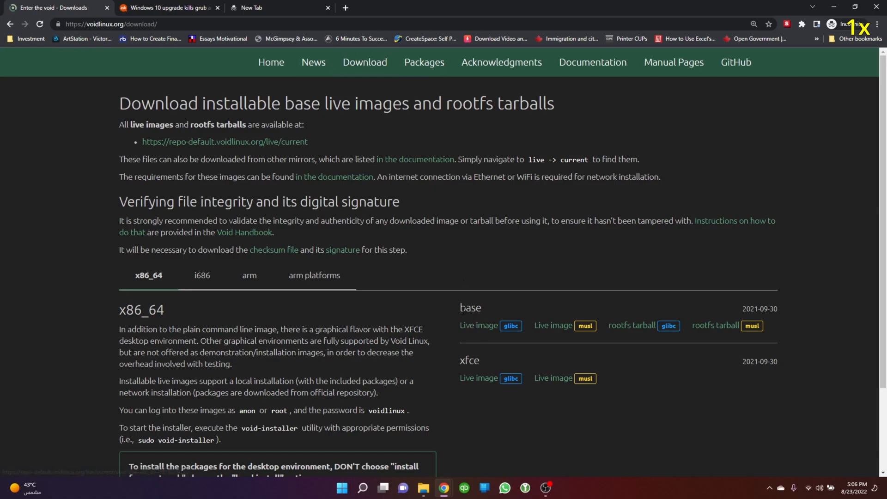
pyautogui.doubleClick(471, 307)
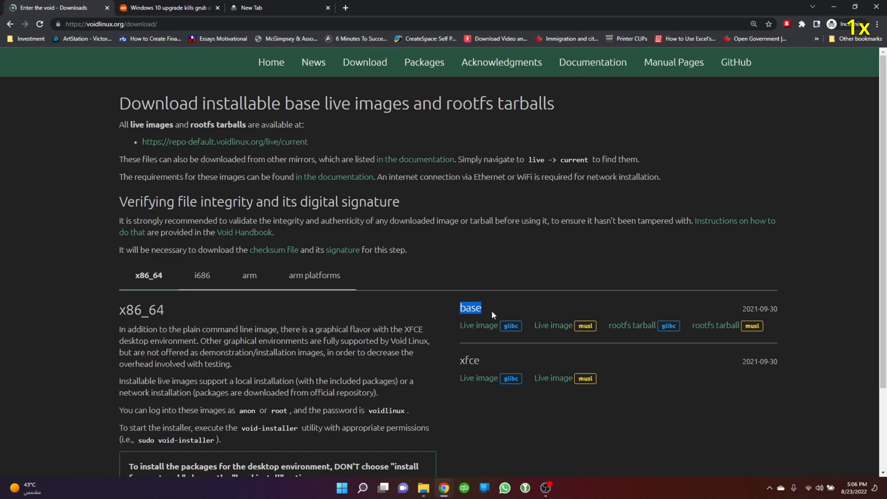
pyautogui.click(278, 7)
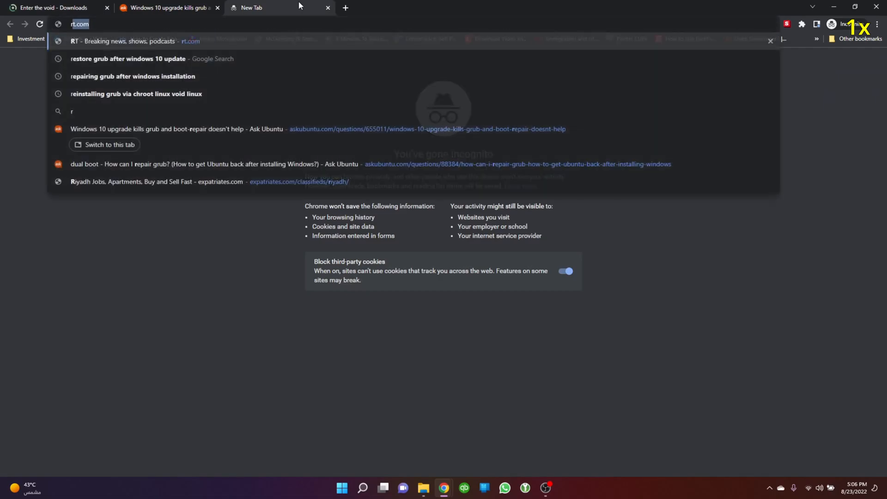
# Search Google for 'rufus', check the Void downloads tab, then return to the Ask Ubuntu grub question.
pyautogui.write('rufus&oq=rufus&aqs=chrome..69i57.1679j0j1&sourceid=chrome&ie=UTF-8')
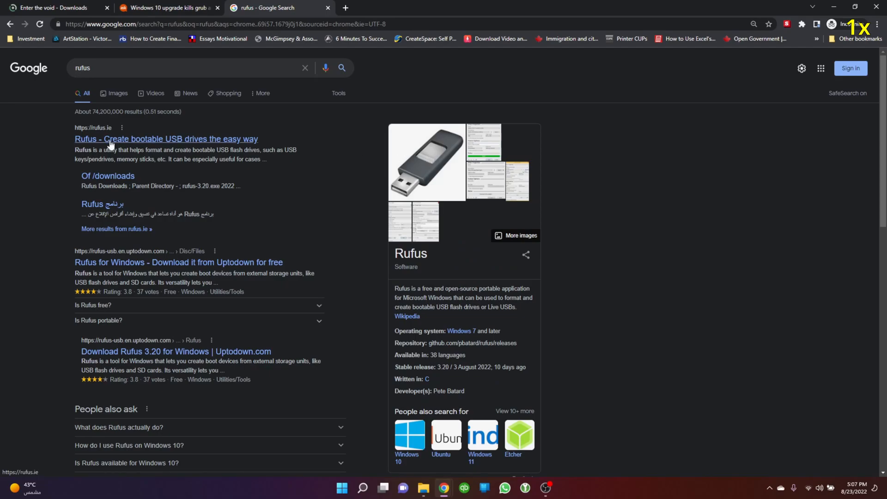
pyautogui.click(51, 8)
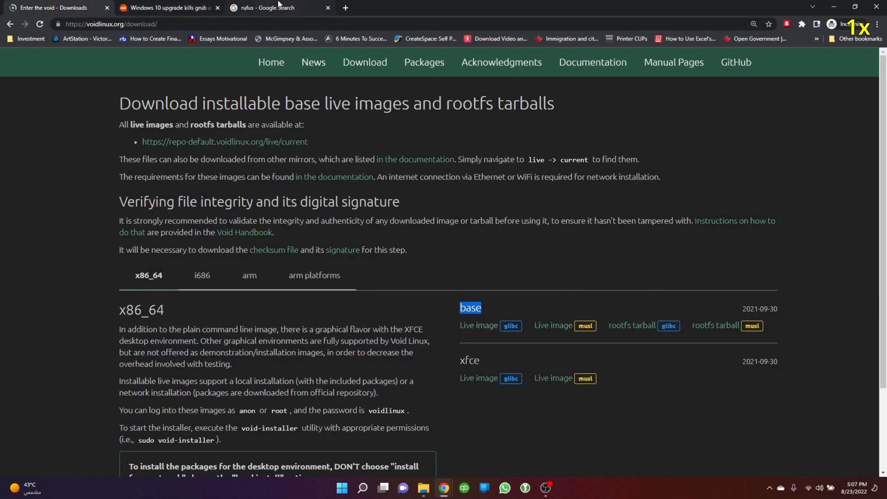
pyautogui.click(278, 8)
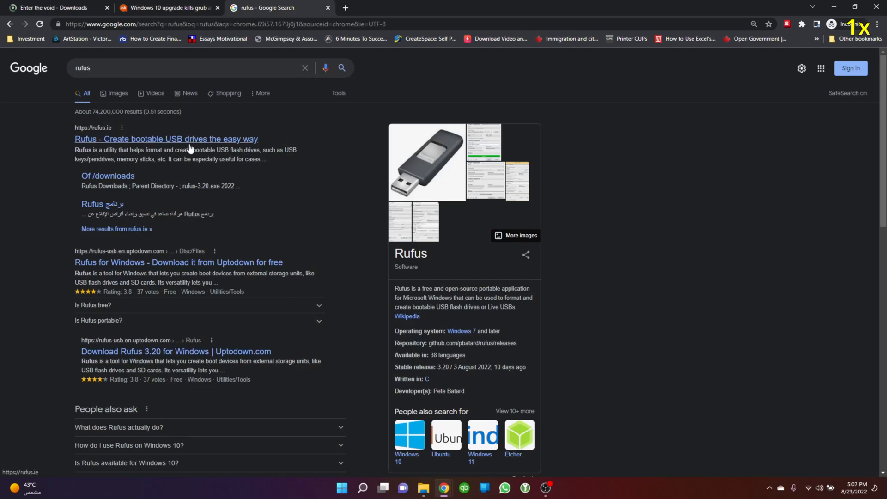
pyautogui.moveTo(167, 7)
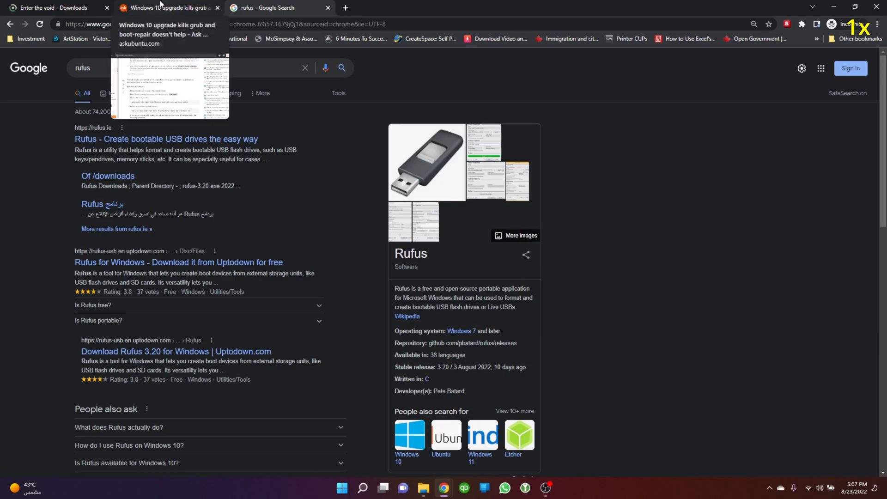
pyautogui.click(164, 7)
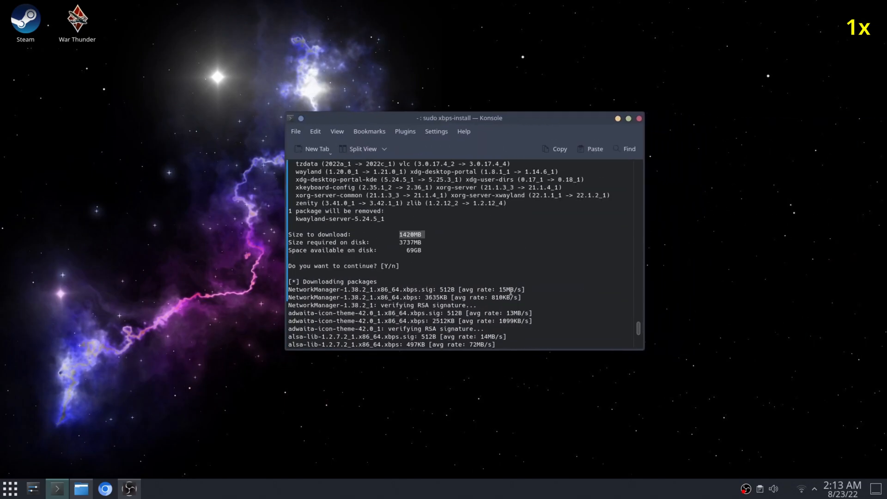
# Scroll through Konsole output of the xbps self-update to 0.59.1_7 and the failed -Sua attempt.
pyautogui.scroll(-3)
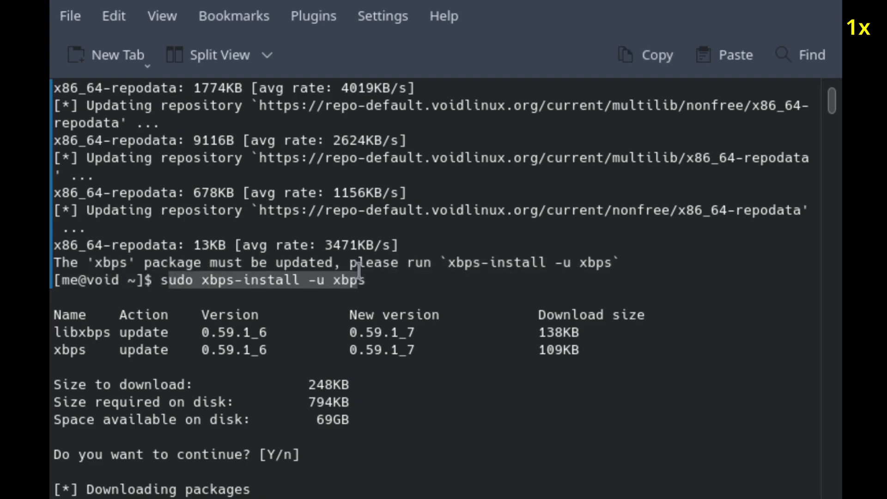
pyautogui.moveTo(311, 402)
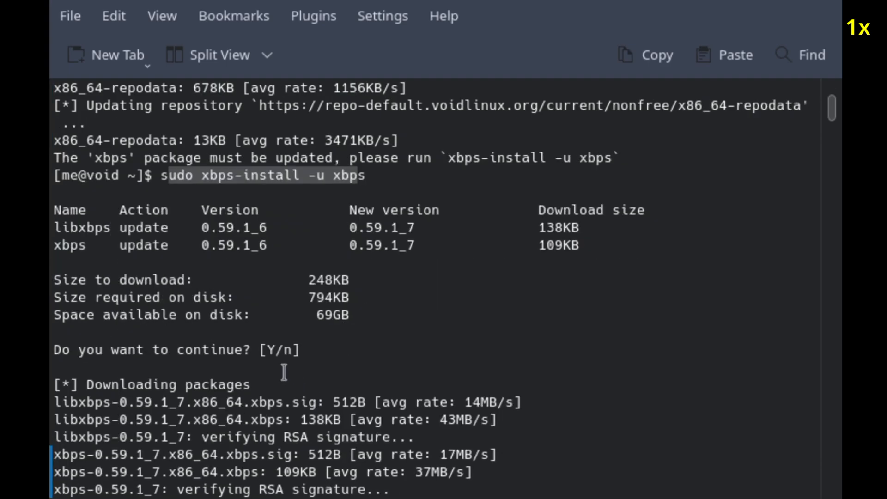
pyautogui.scroll(-3)
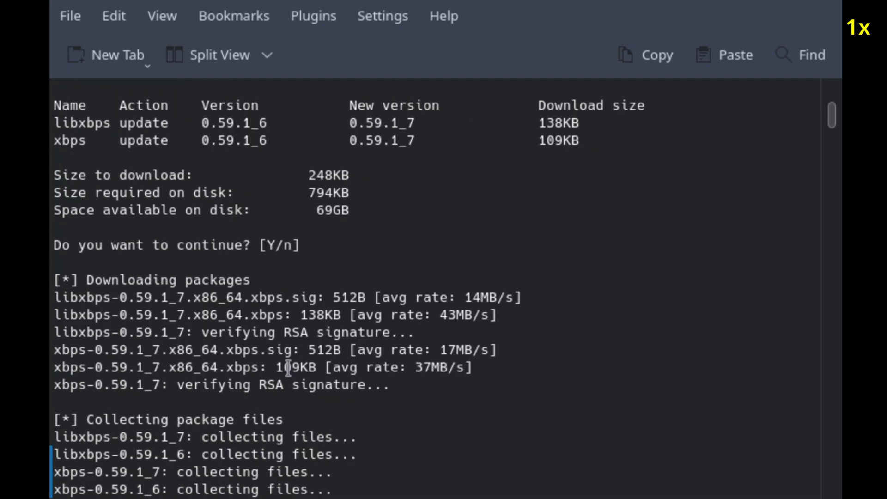
pyautogui.scroll(-3)
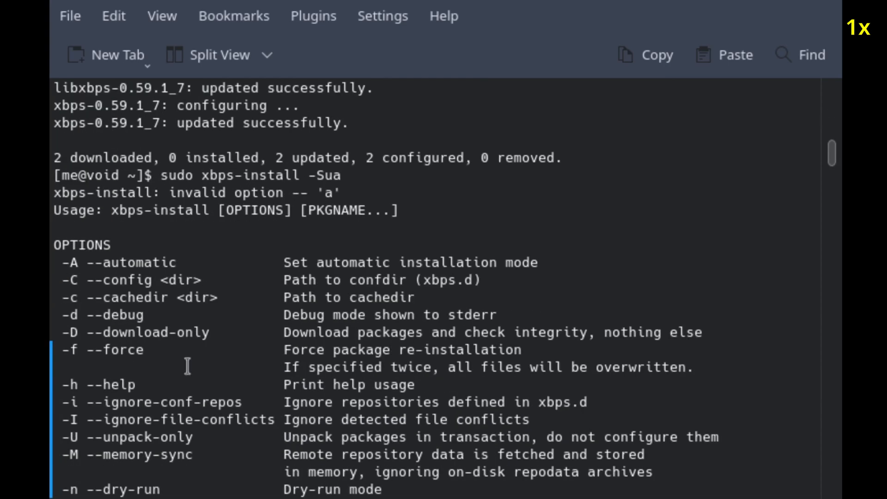
# Run 'sudo xbps-install -Su', select the command text and the 3737MB disk space figure.
pyautogui.press('Return')
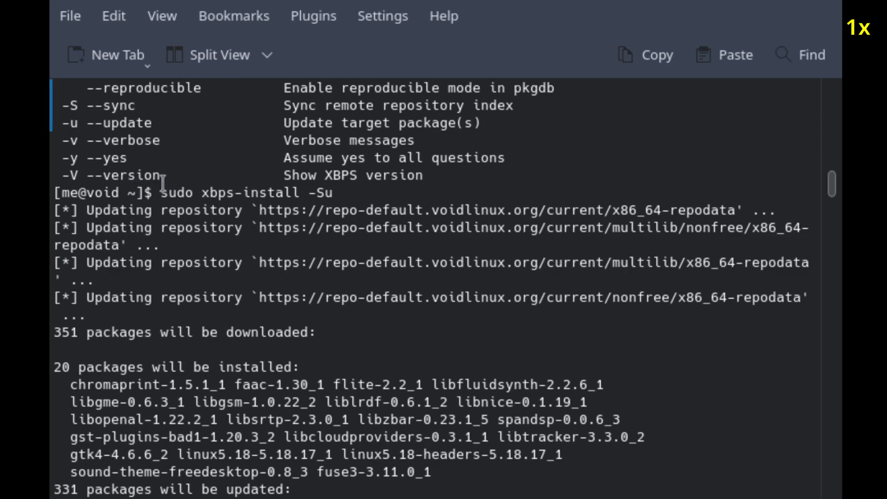
pyautogui.moveTo(164, 192); pyautogui.dragTo(365, 193)
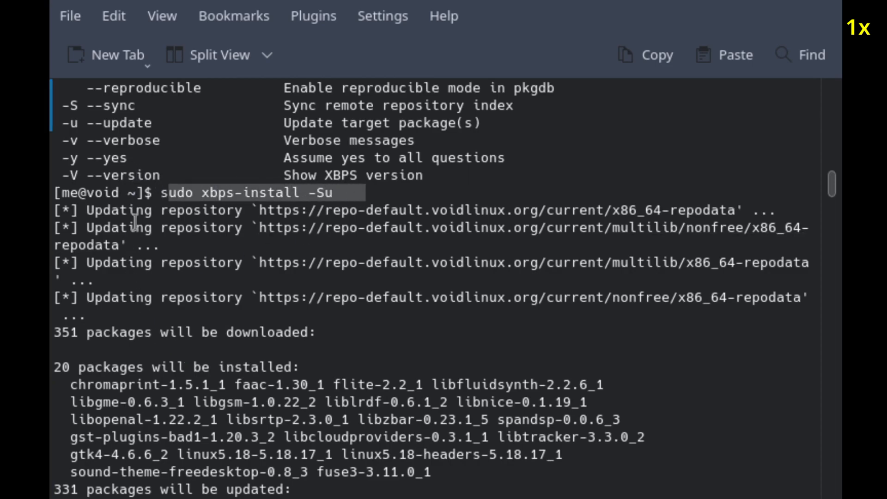
pyautogui.scroll(-3)
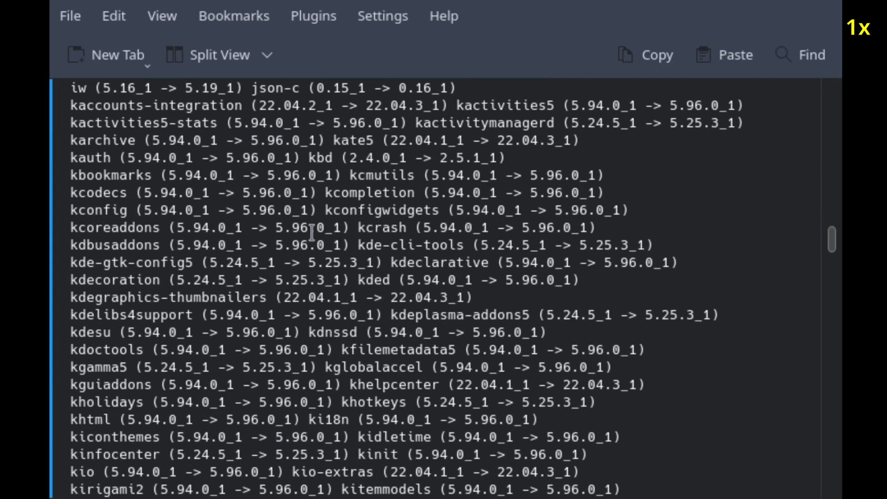
pyautogui.scroll(-3)
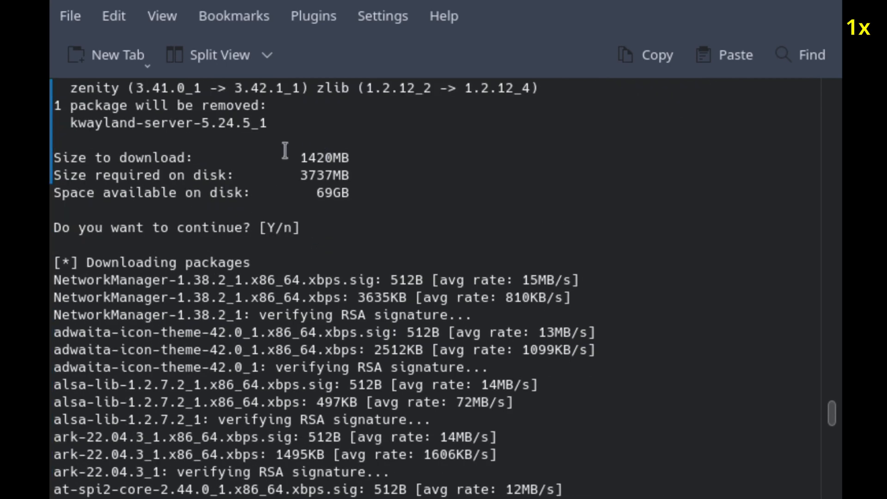
pyautogui.doubleClick(325, 175)
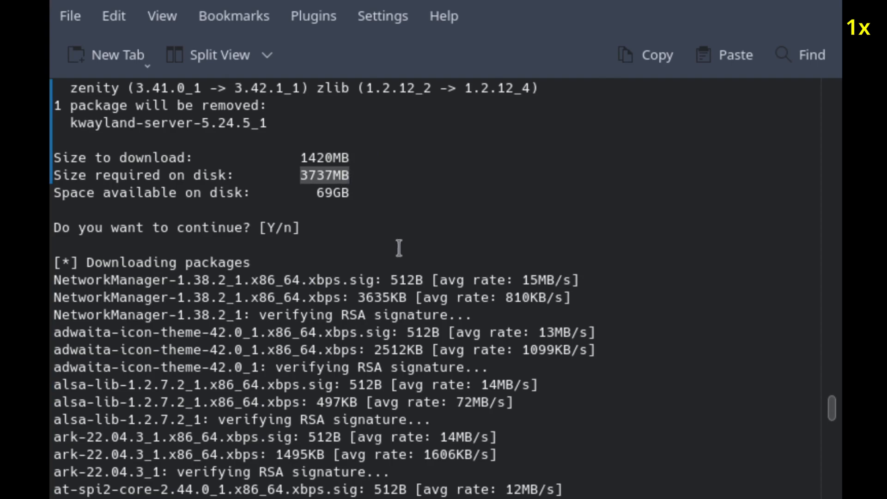
# Scroll through the 351-package list as the 1420MB download begins.
pyautogui.scroll(-3)
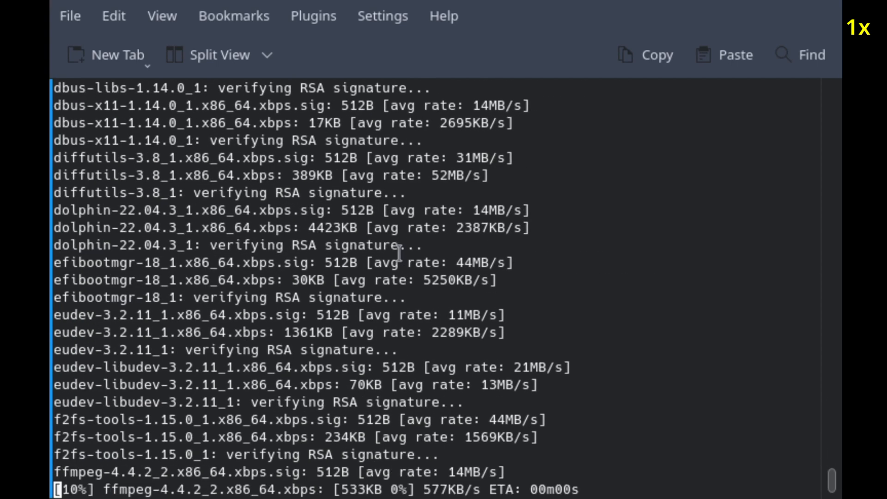
pyautogui.scroll(-3)
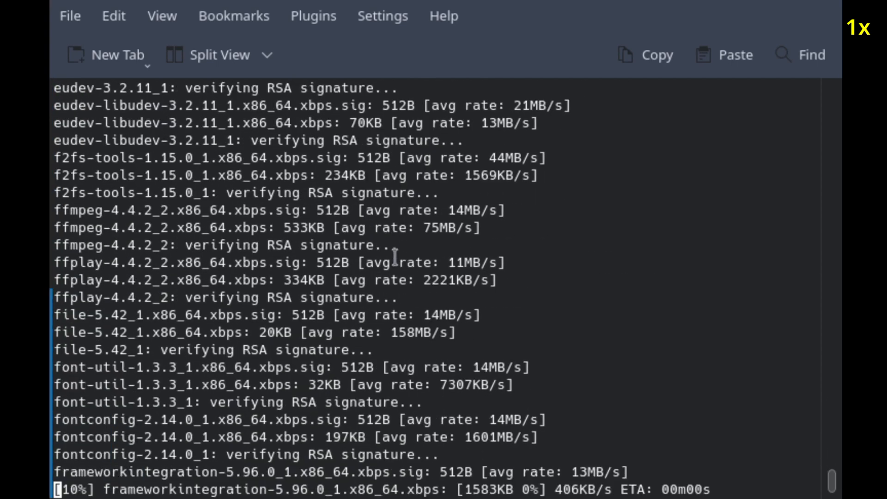
pyautogui.scroll(-3)
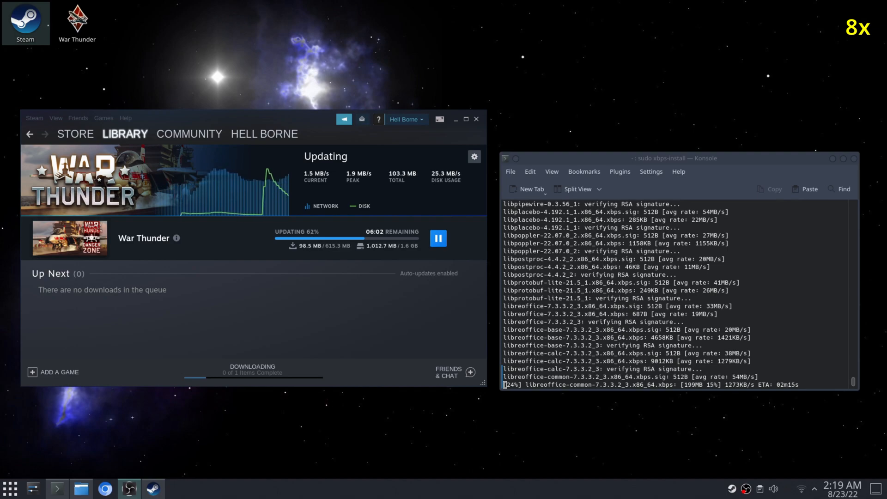
pyautogui.moveTo(466, 349)
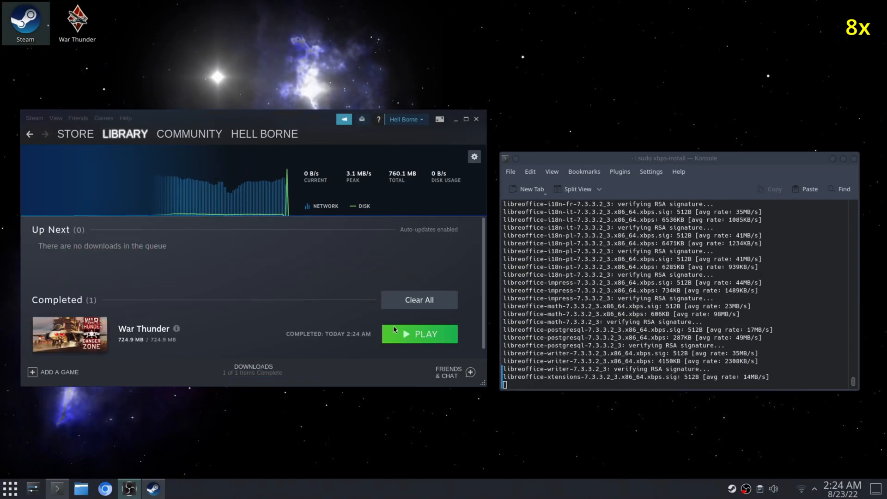
# Select War Thunder in the Steam library and launch it with PLAY.
pyautogui.click(420, 333)
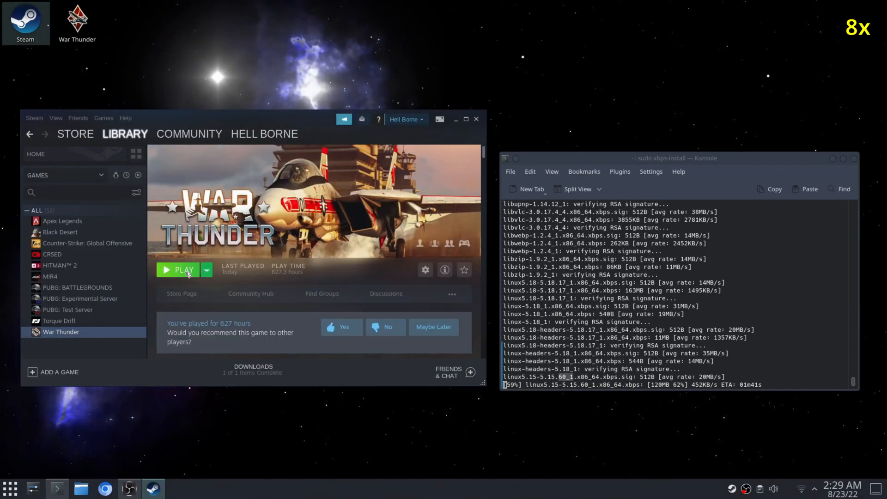
pyautogui.click(177, 270)
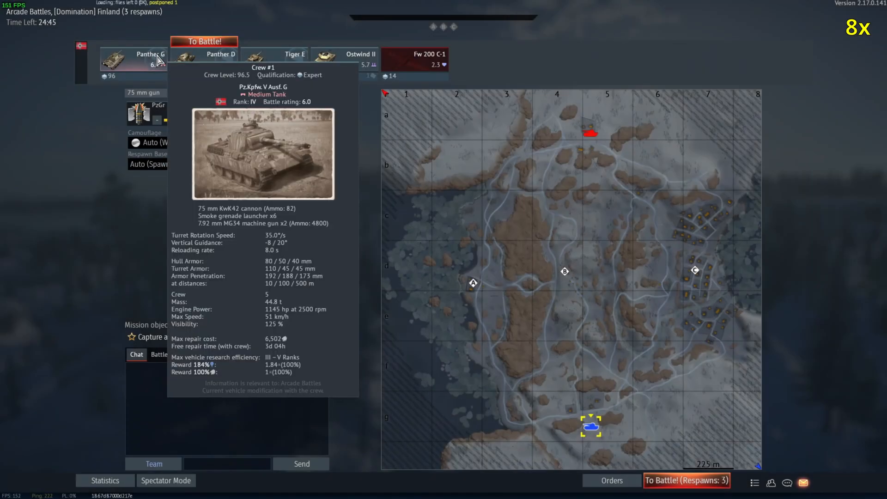
# Choose 'To Battle!' to deploy the Panther G into the Arcade Domination match on Finland.
pyautogui.click(203, 40)
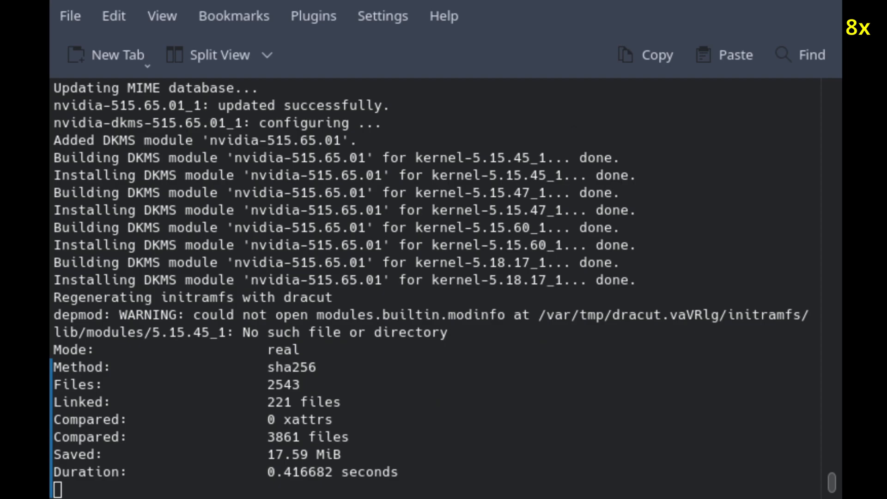
# Scroll to the xbps summary (351 downloaded, 20 installed, 331 updated, 1 removed) and start a new su command.
pyautogui.scroll(-3)
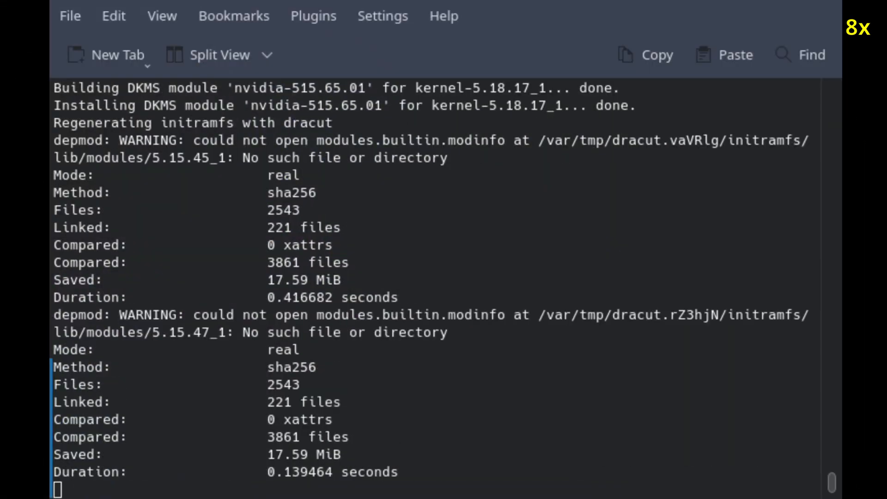
pyautogui.scroll(-3)
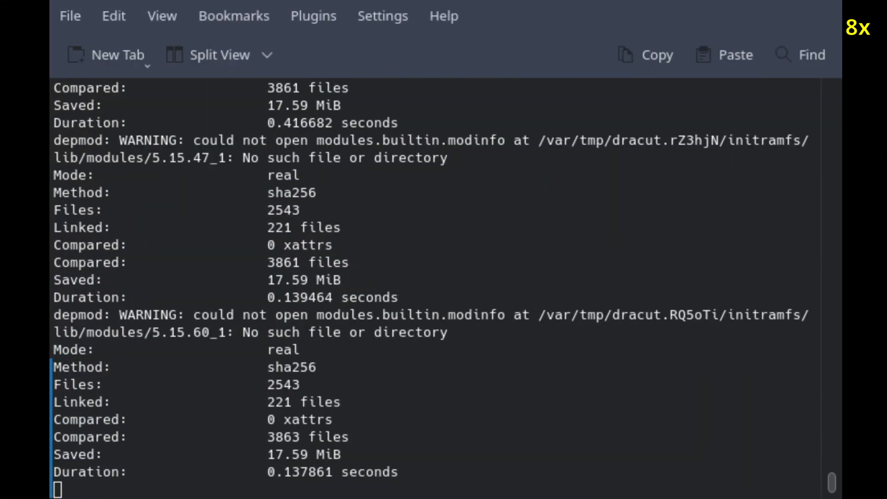
pyautogui.scroll(-3)
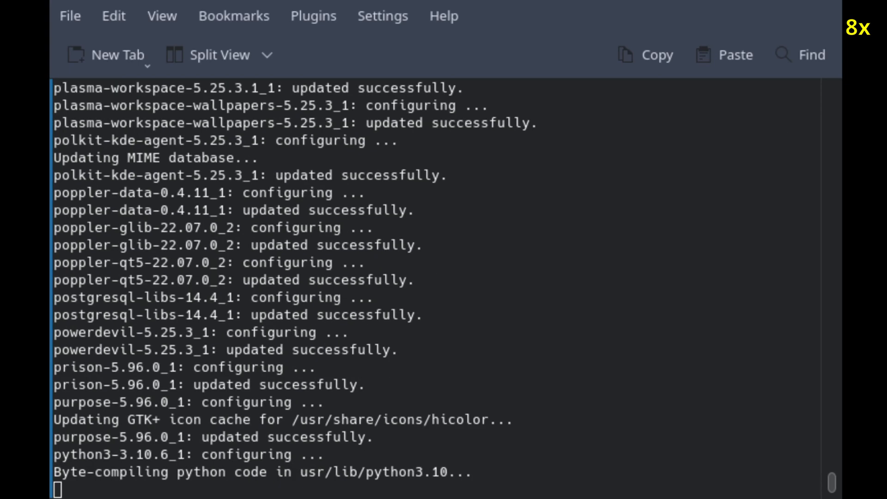
pyautogui.write('su')
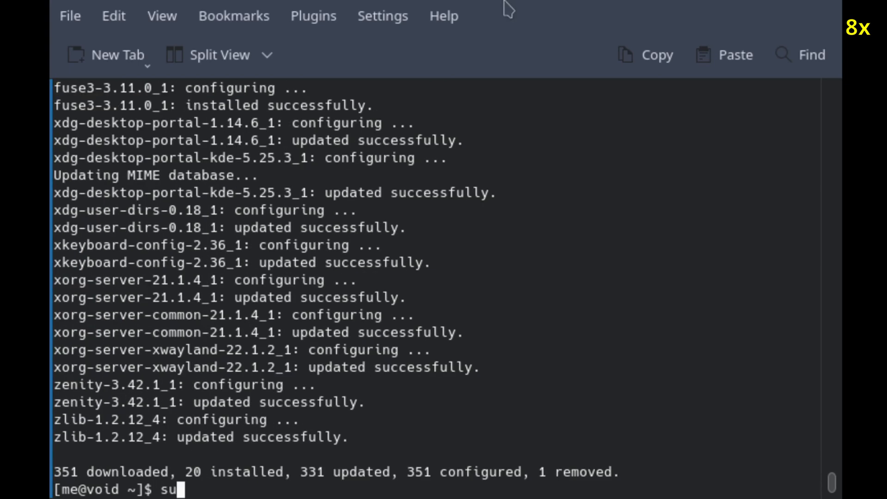